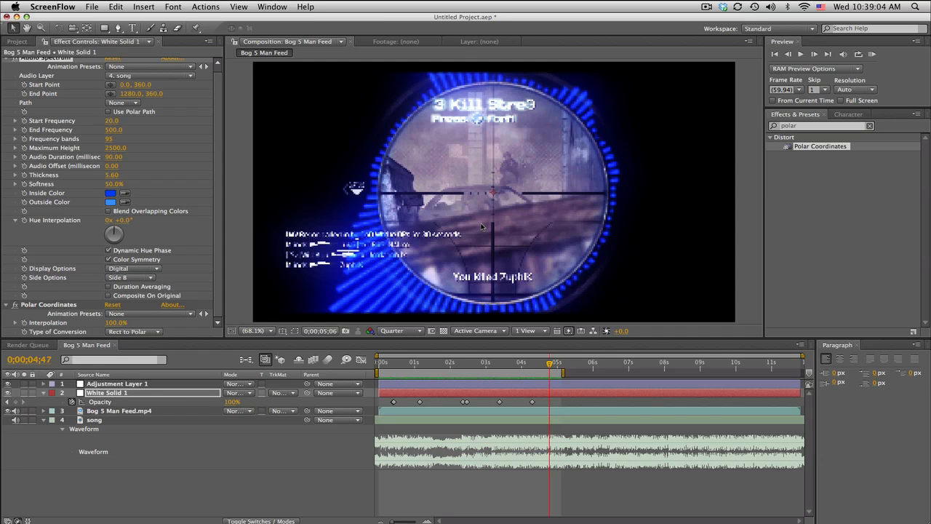
mouse_move(413, 355)
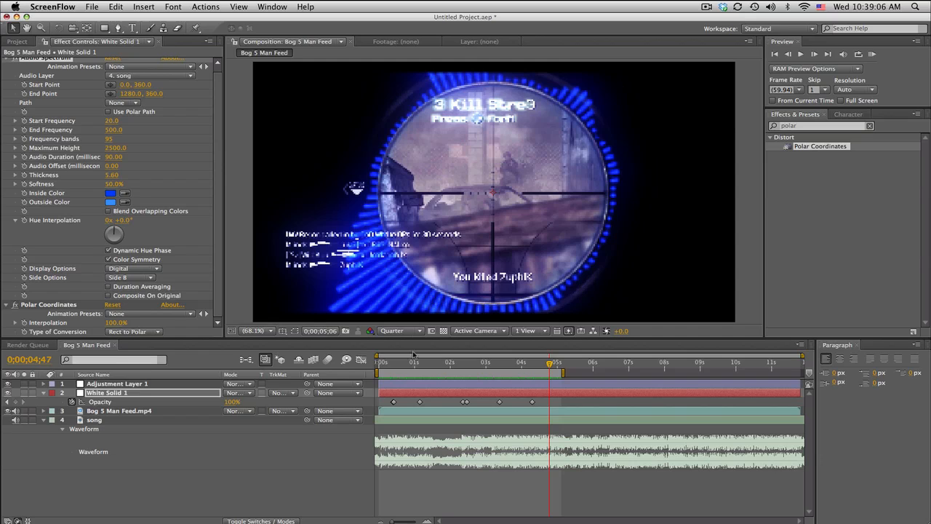
mouse_move(399, 261)
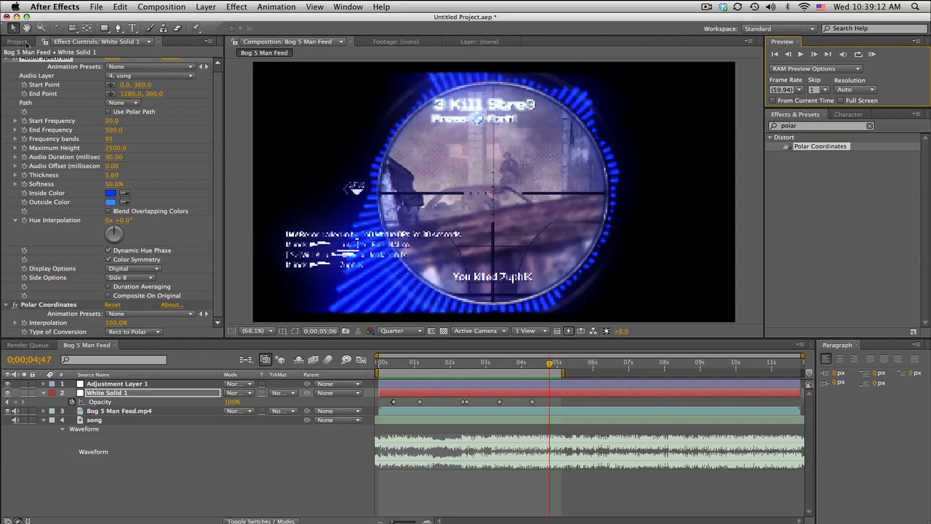
Show the Project panel listing the compositions, footage and song.
click(17, 41)
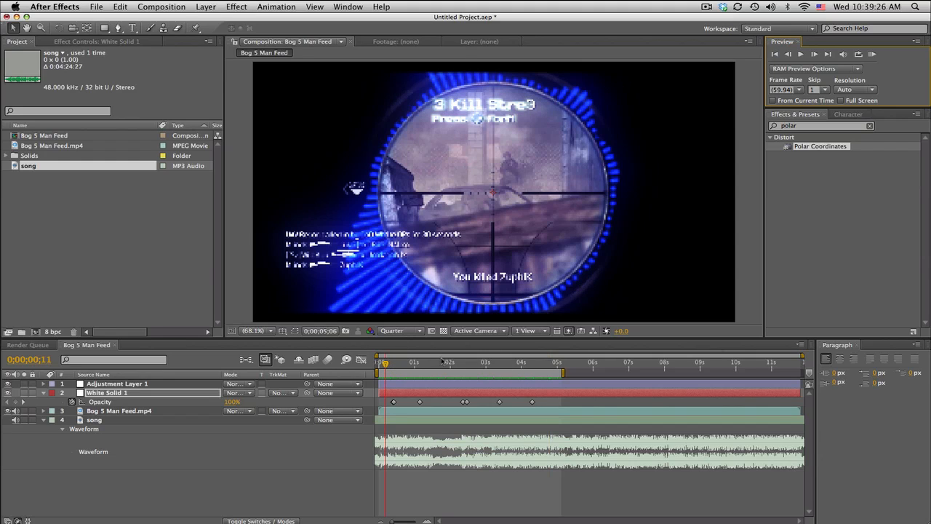
mouse_move(395, 306)
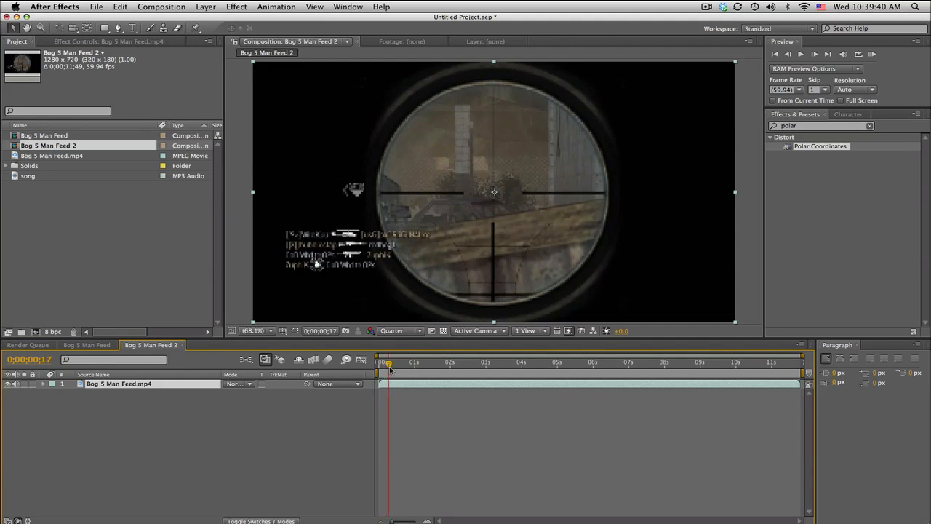
Drop the song into Bog 5 Man Feed 2 under the clip and expand its Waveform.
drag(386, 361, 440, 362)
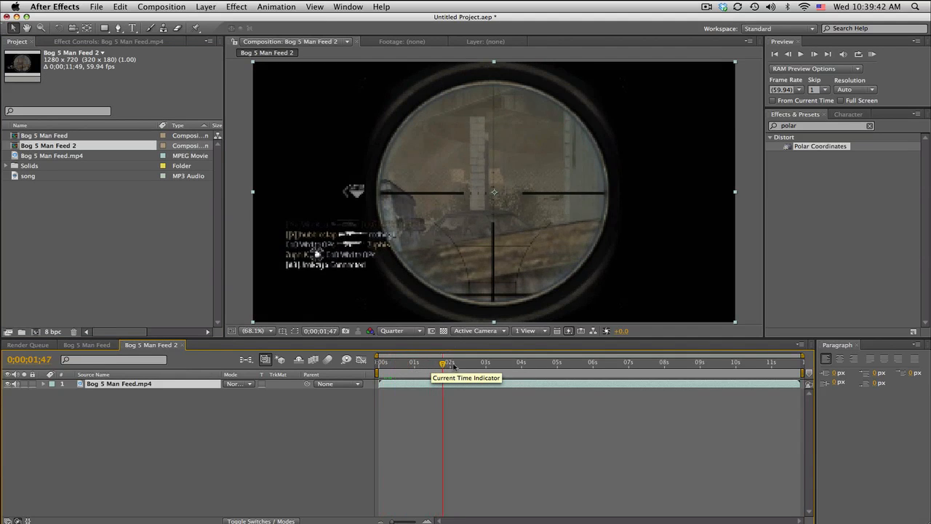
drag(440, 361, 460, 362)
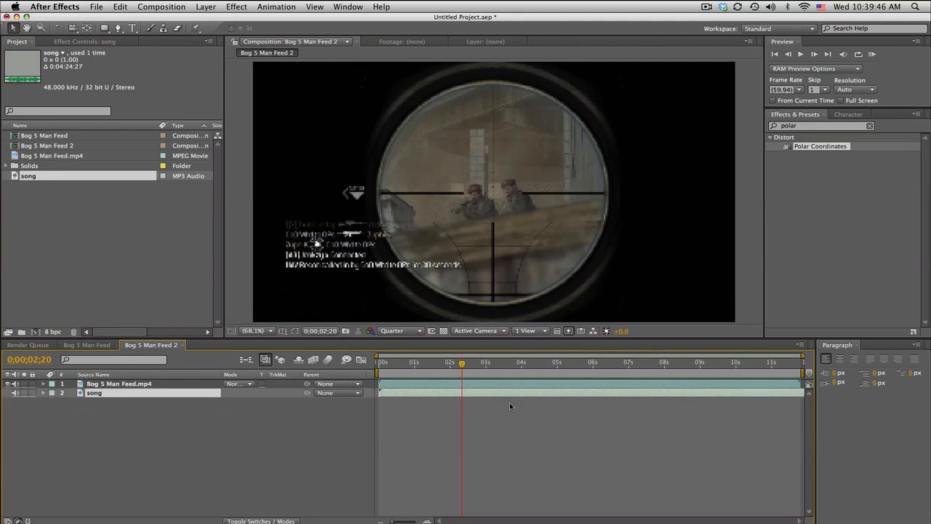
click(43, 393)
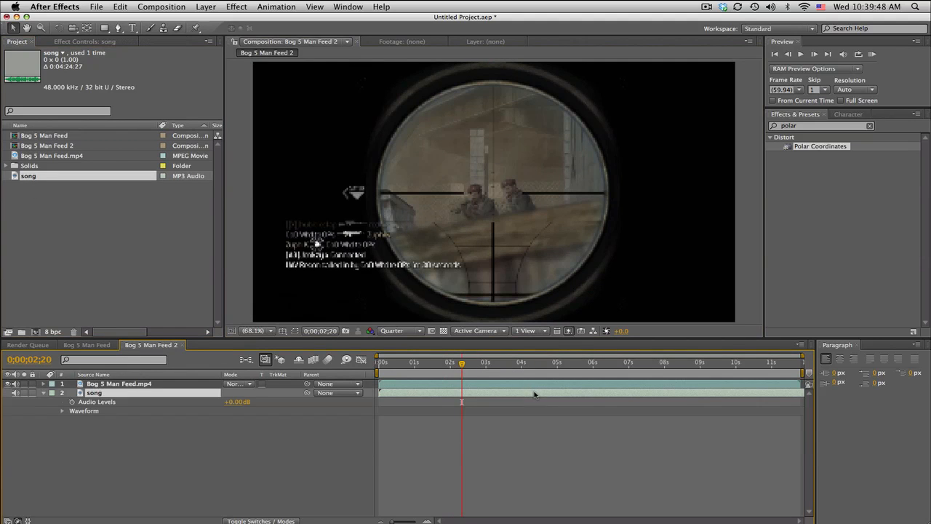
click(62, 411)
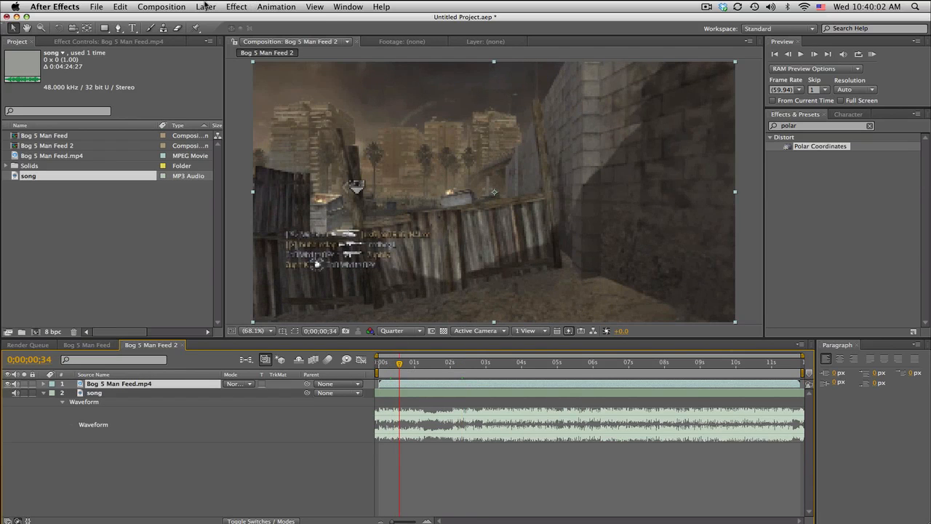
Create a new white solid and search Effects & Presets for 'audio s'.
click(206, 6)
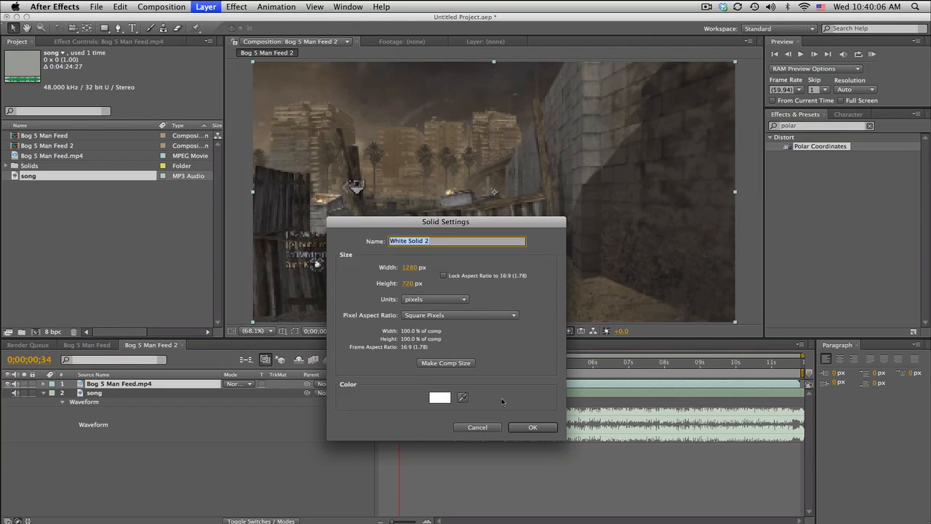
click(533, 427)
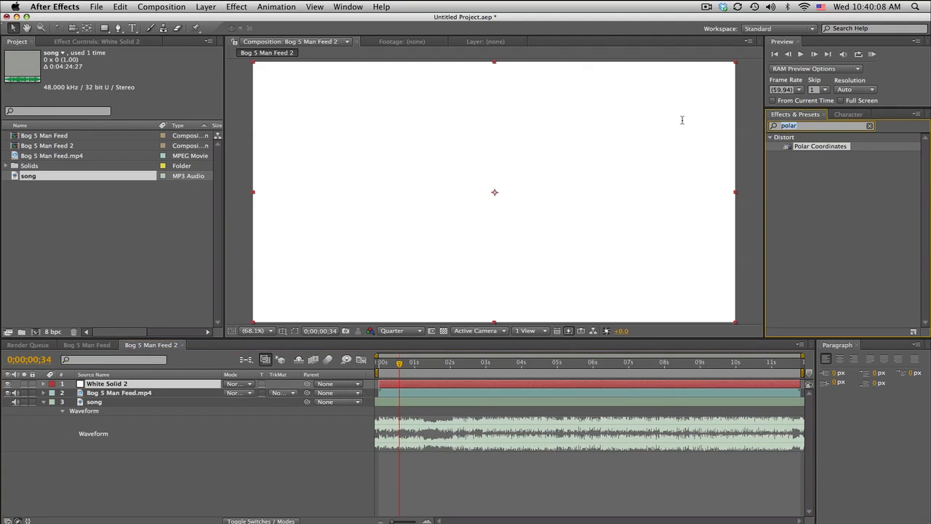
text(audio sp)
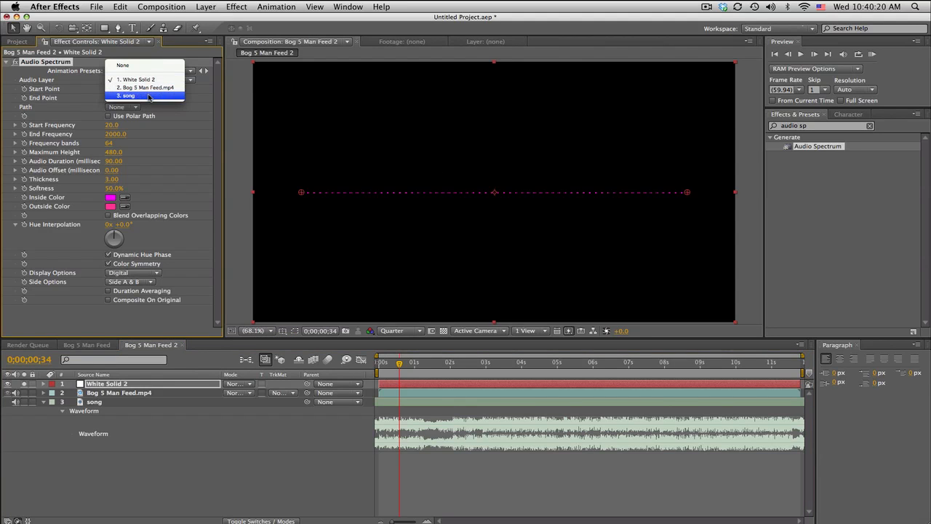
Set Audio Spectrum to the song, points 0,360 to 1280,360, Side B, taller bars.
click(128, 96)
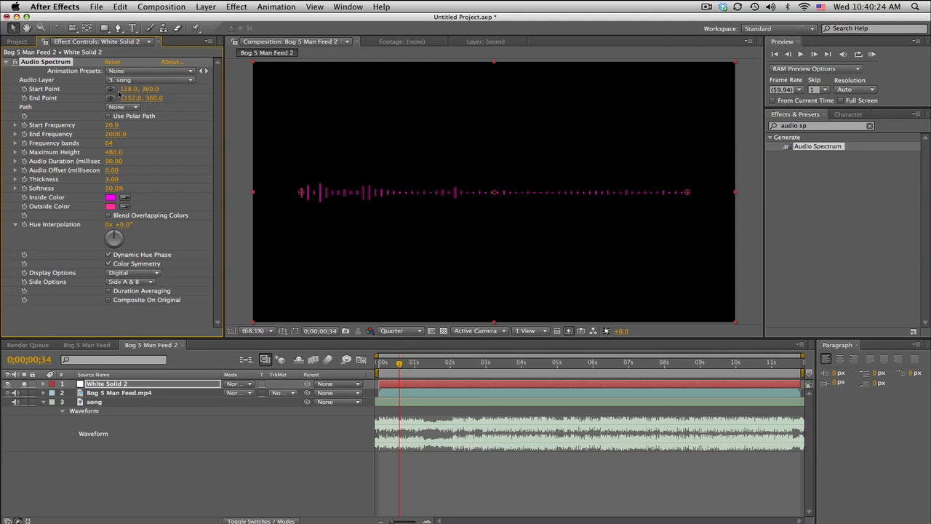
click(131, 88)
text(0)
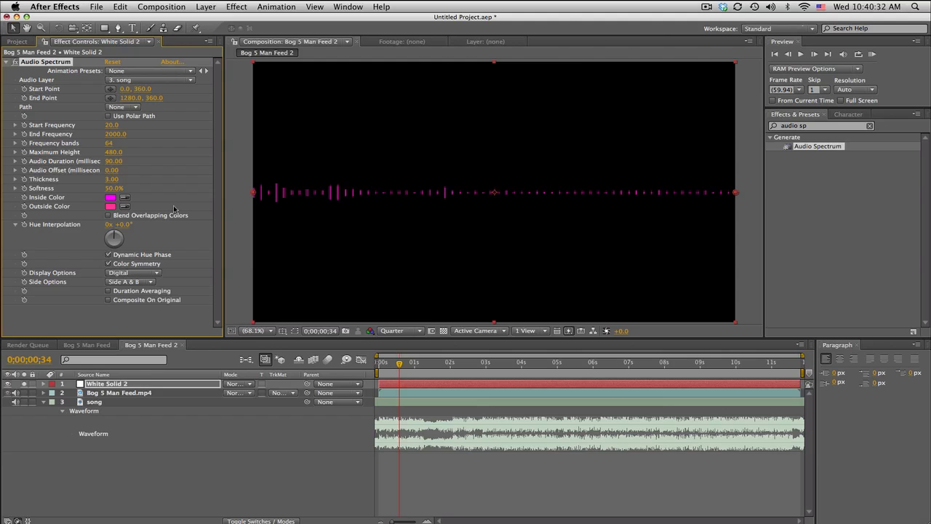
mouse_move(165, 160)
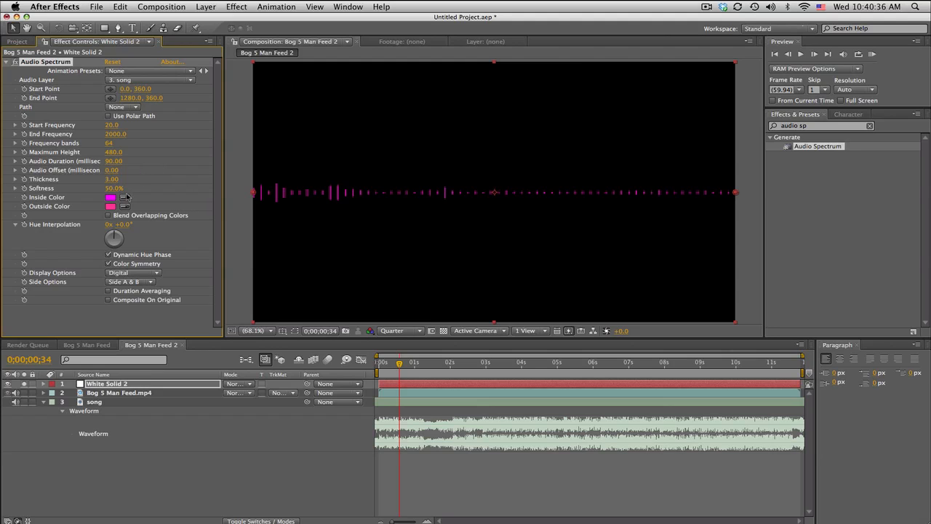
click(129, 281)
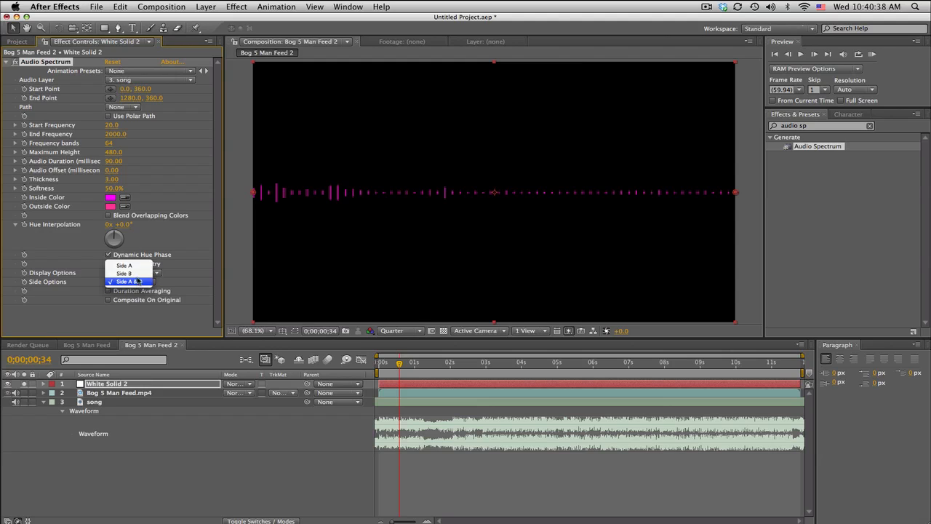
click(124, 273)
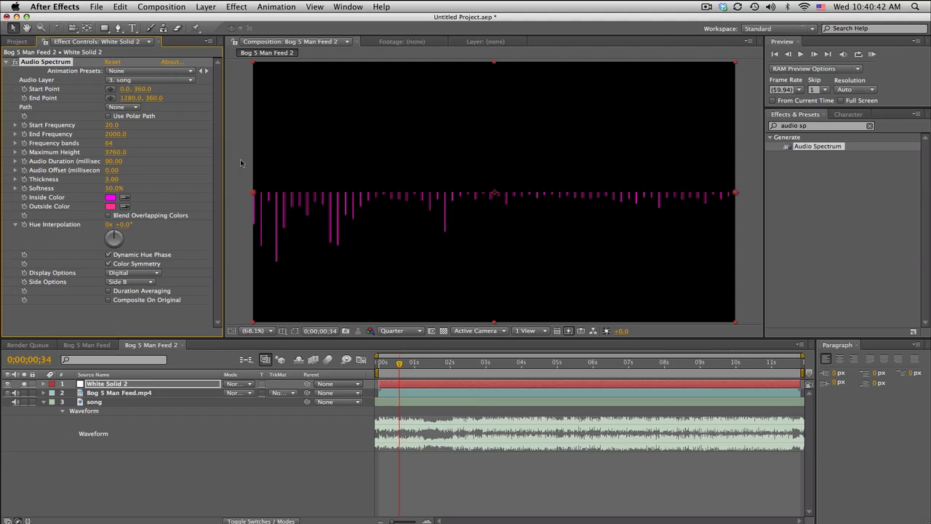
click(115, 151)
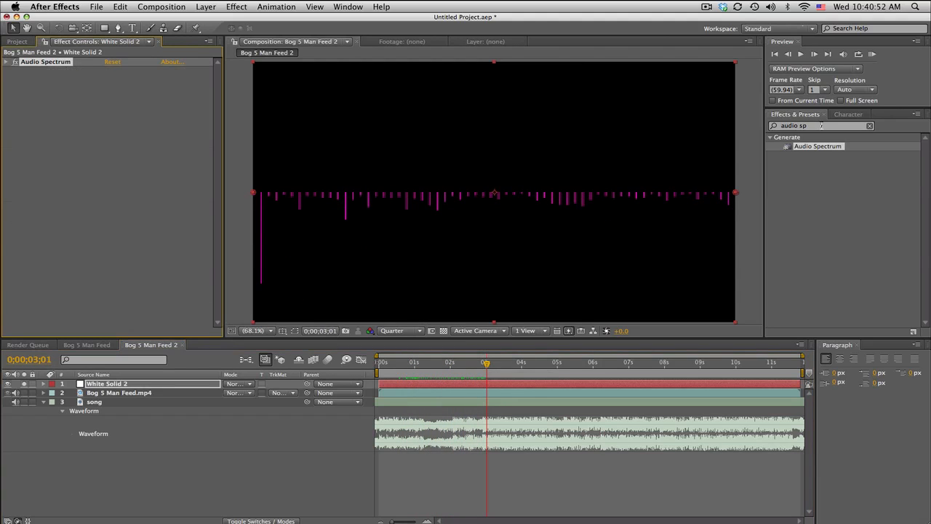
Apply Polar Coordinates with Rect to Polar conversion and 100% interpolation.
text(polar)
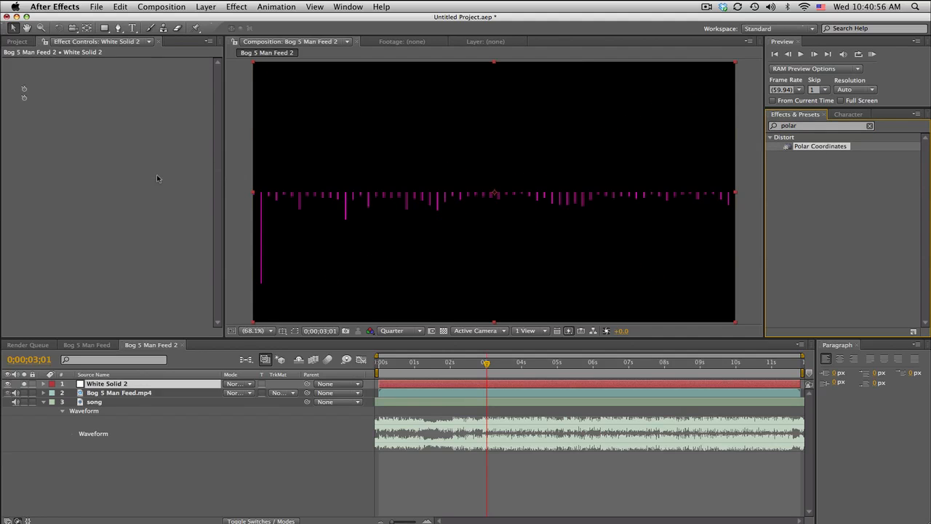
click(133, 98)
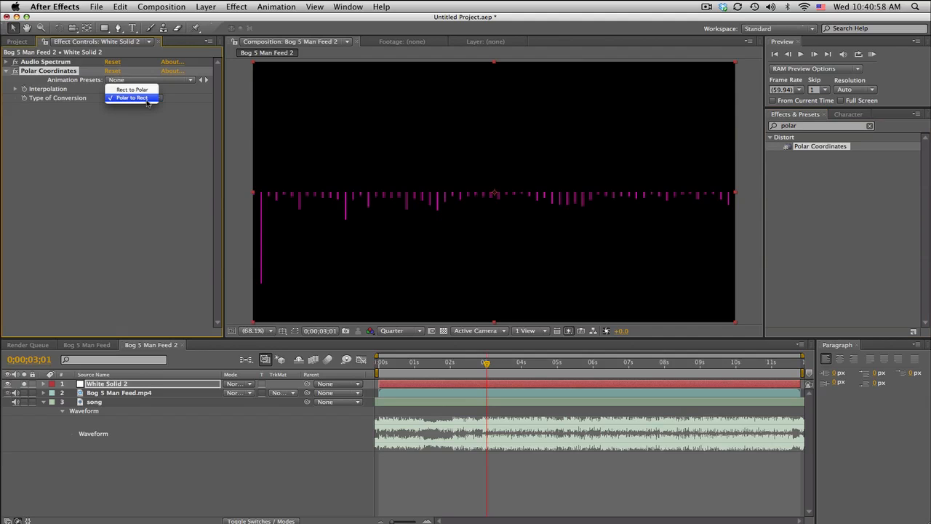
click(132, 98)
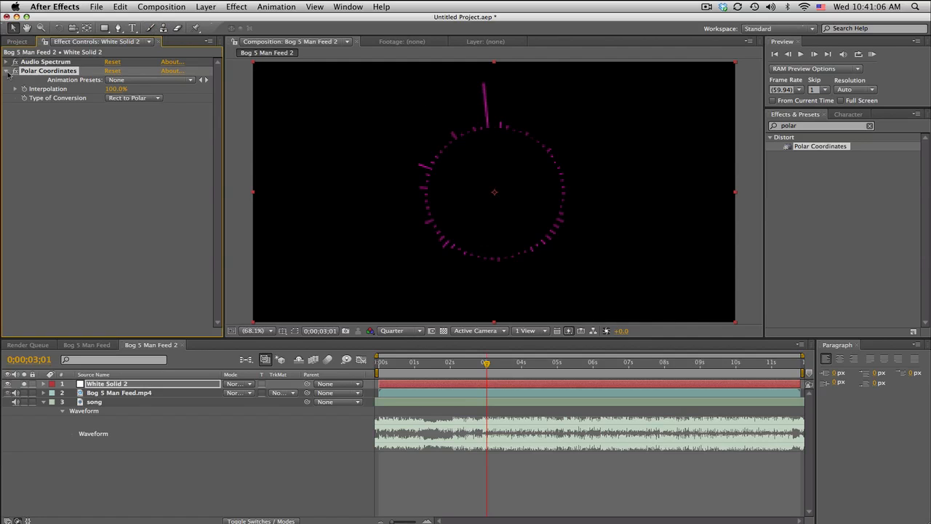
click(6, 71)
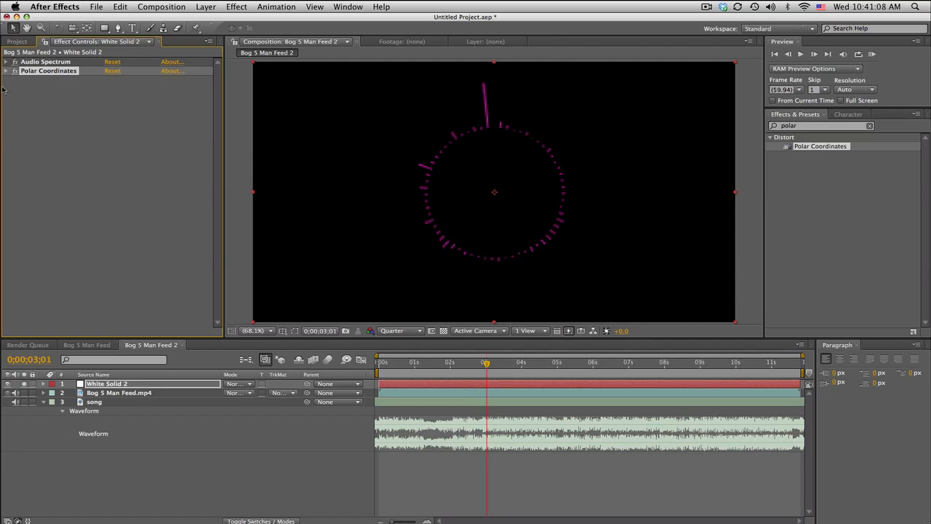
click(6, 61)
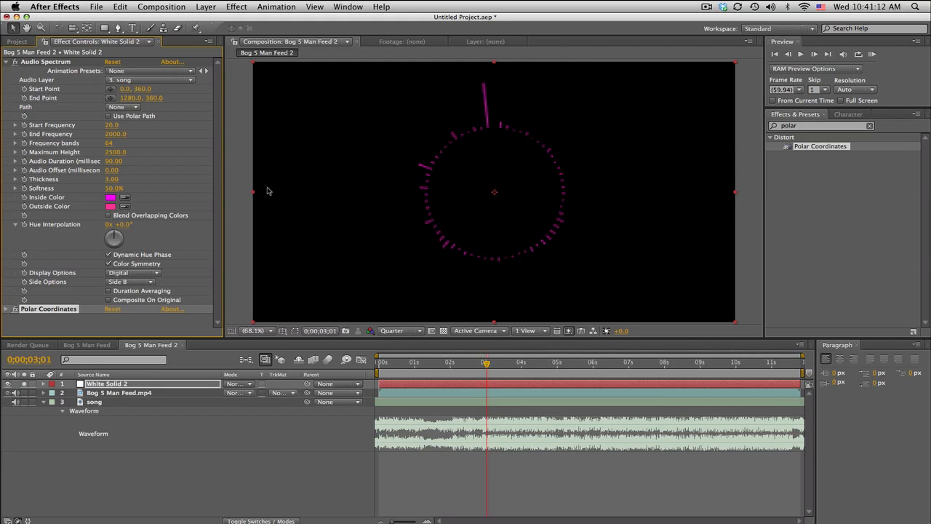
Set Audio Spectrum Frequency bands to 100 and Thickness to 6.
click(110, 197)
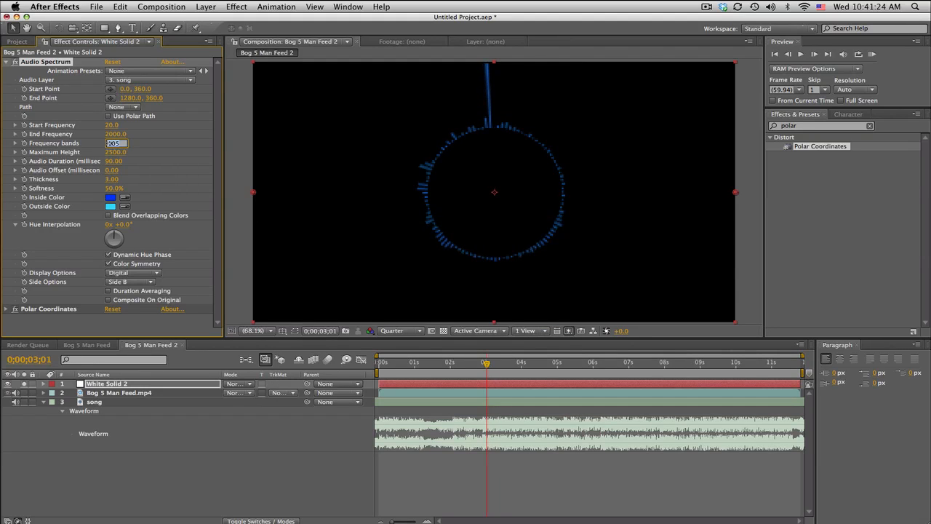
text(100)
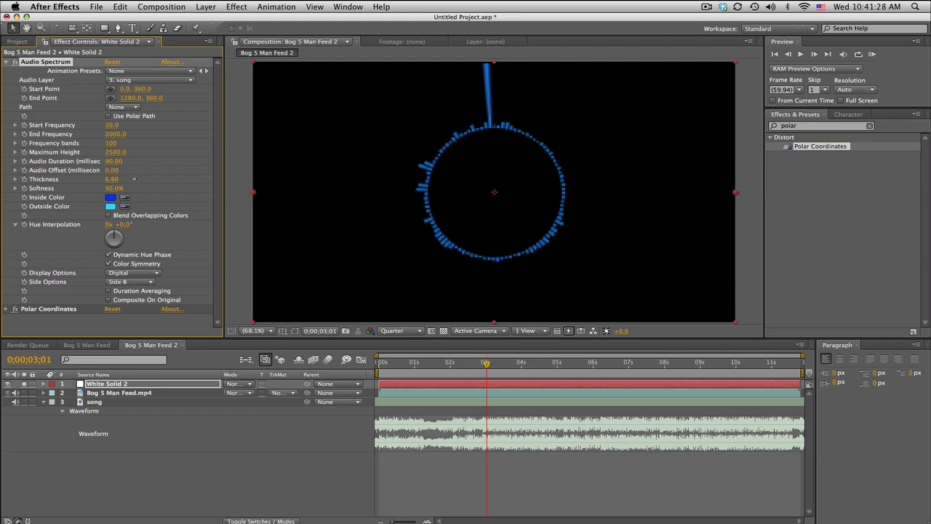
click(116, 179)
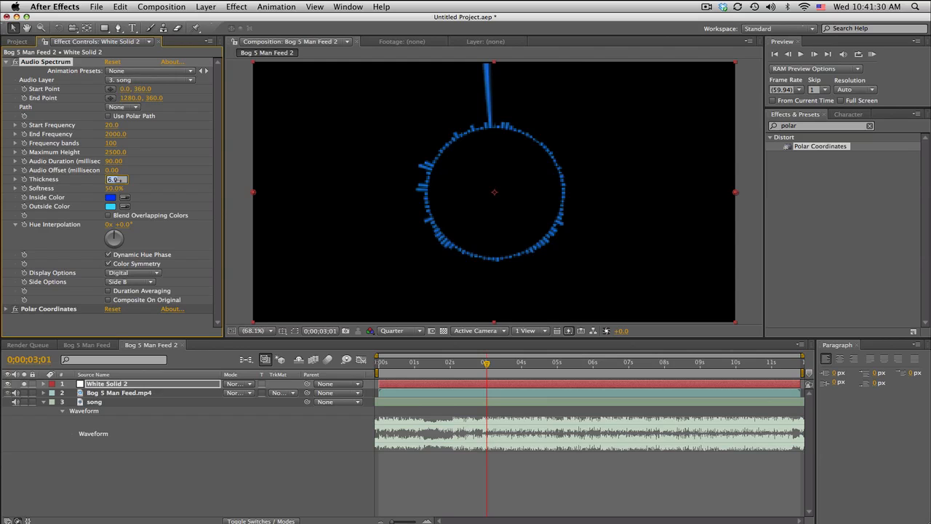
click(399, 330)
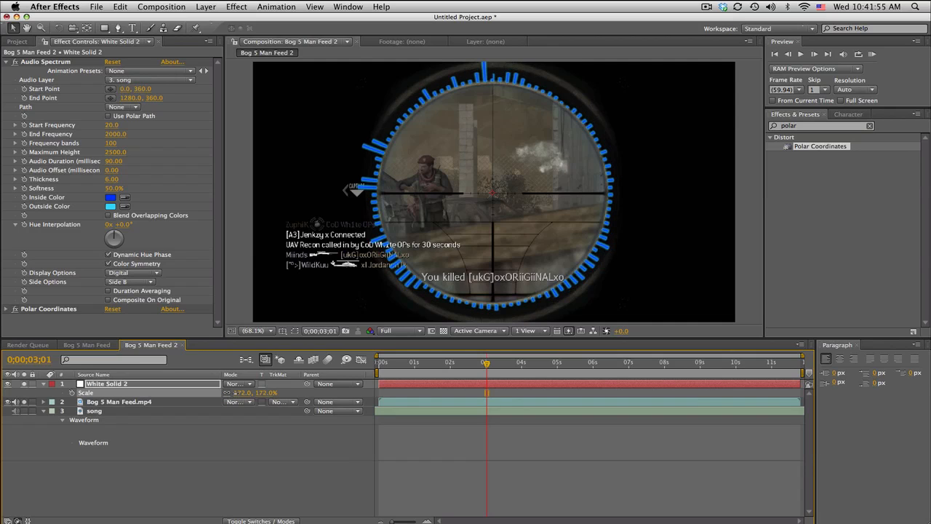
Set White Solid 2's blending mode to Add.
click(237, 383)
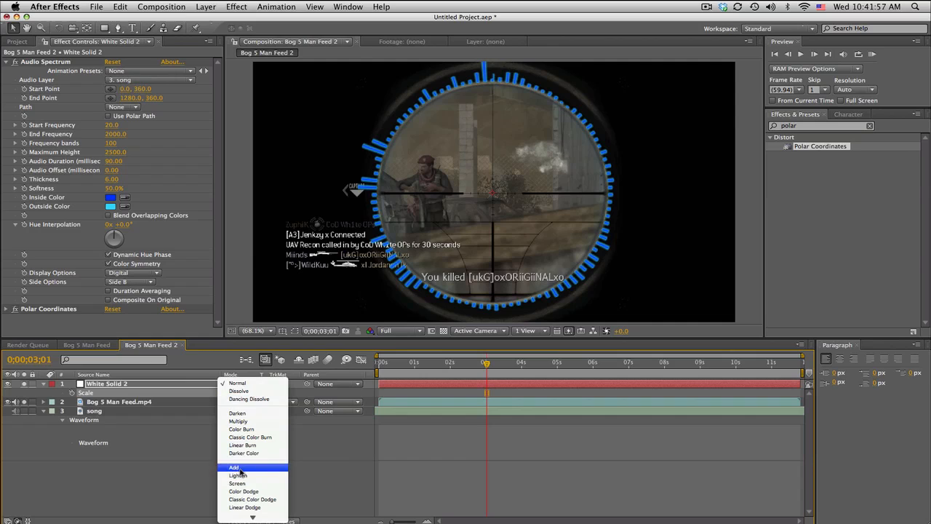
click(234, 466)
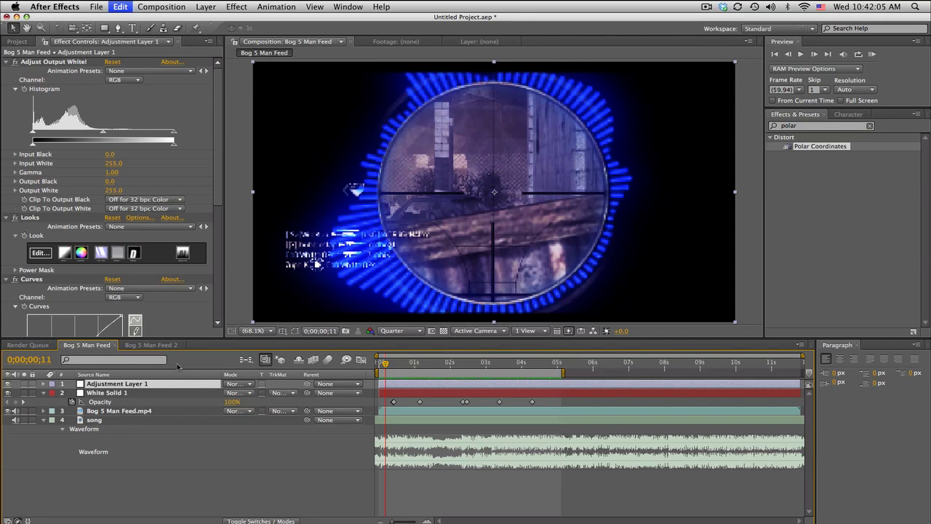
Copy Adjustment Layer 1 into Bog 5 Man Feed 2 and preview at Quarter resolution.
click(150, 344)
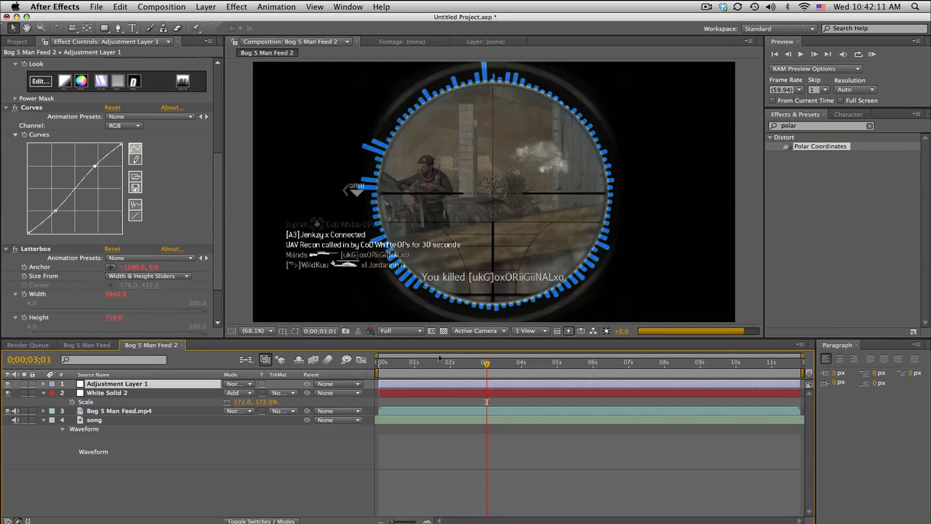
click(399, 331)
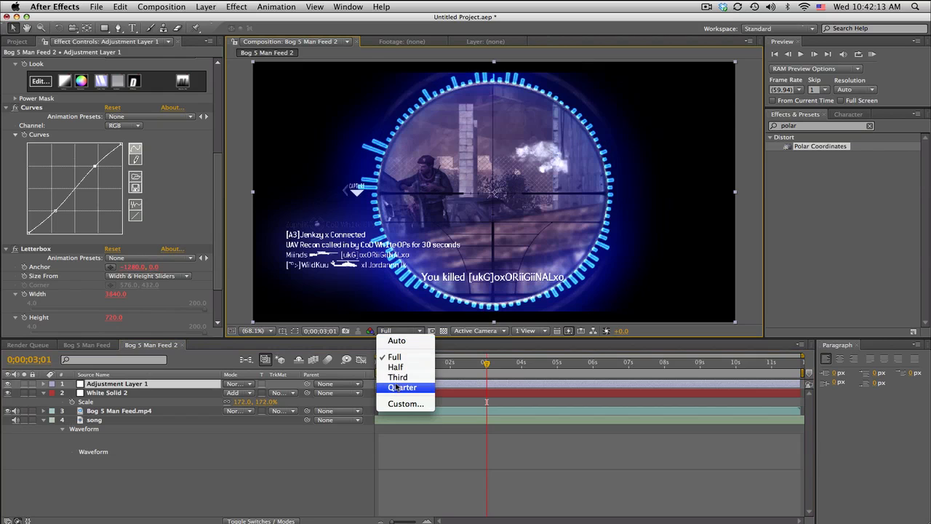
click(402, 387)
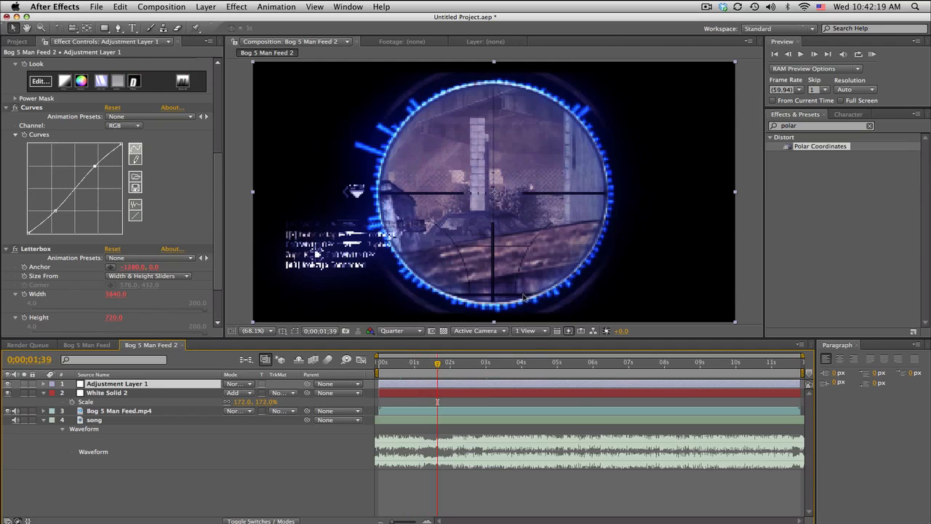
click(107, 392)
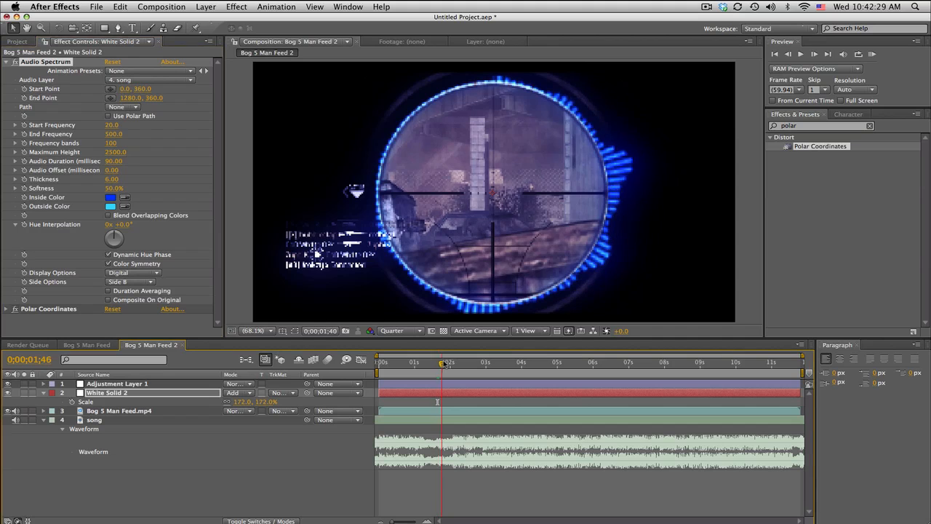
Check the 500 Hz spectrum ring at a later moment and near the clip start.
click(451, 361)
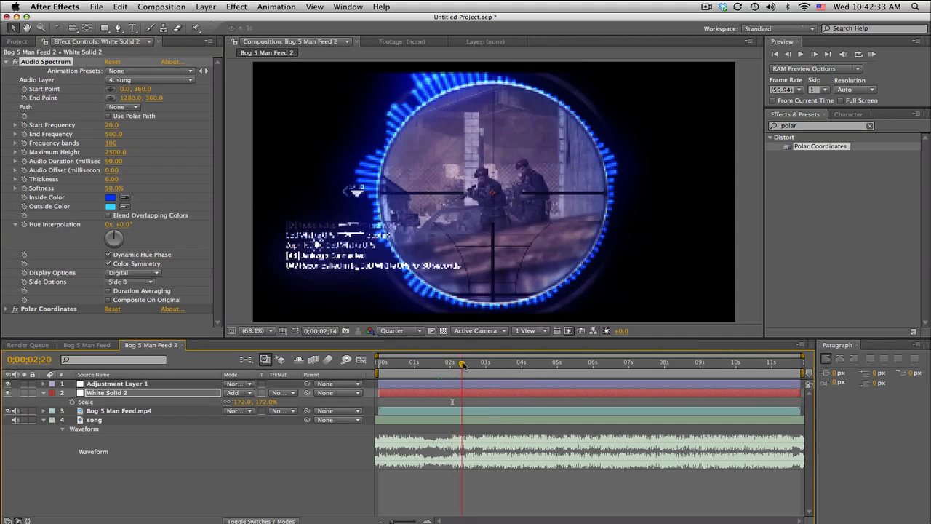
click(420, 361)
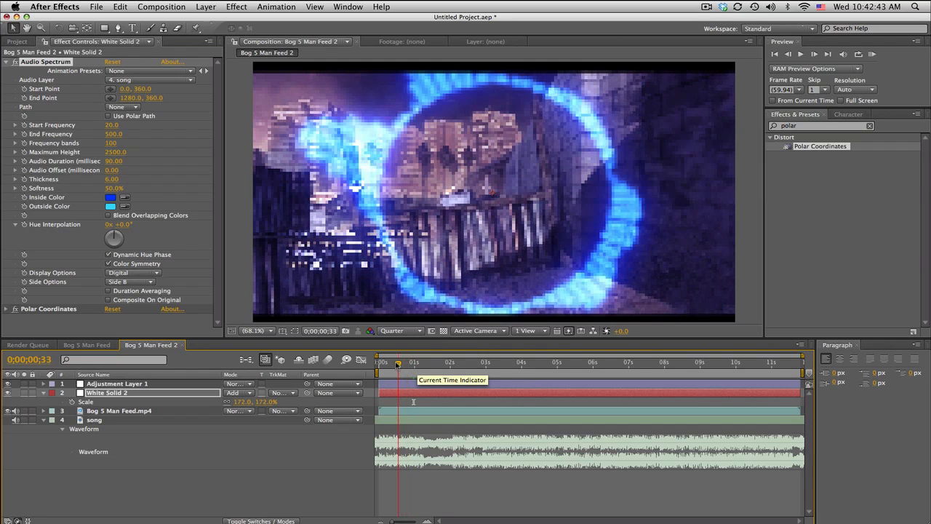
Keyframe White Solid 2 opacity from 0% near the start to 100% a second later.
drag(398, 362, 392, 363)
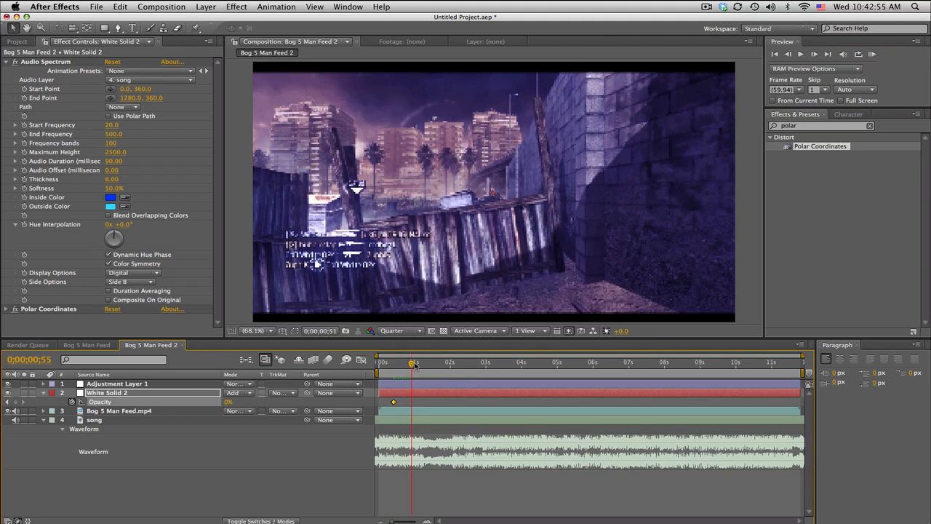
drag(412, 361, 421, 362)
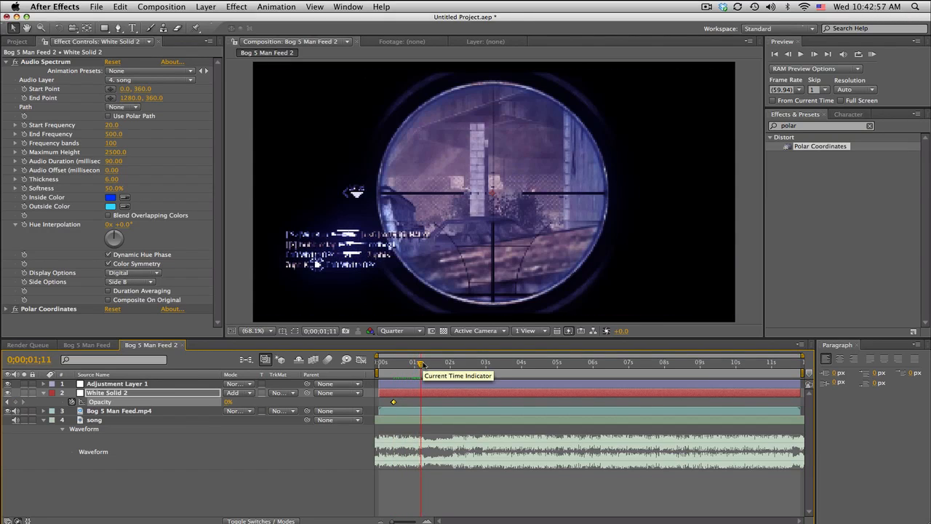
click(788, 53)
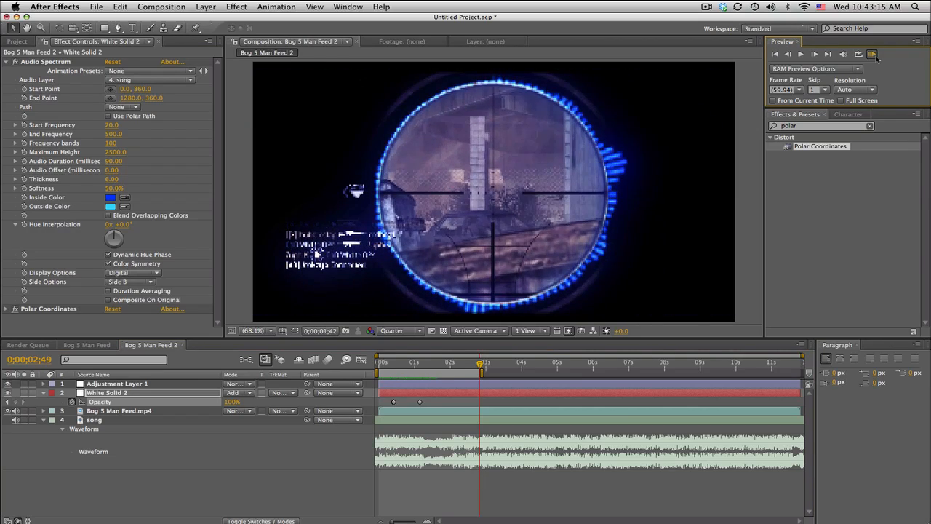
Scrub from about one to five seconds to check the ring fade, then hide White Solid 2.
click(799, 54)
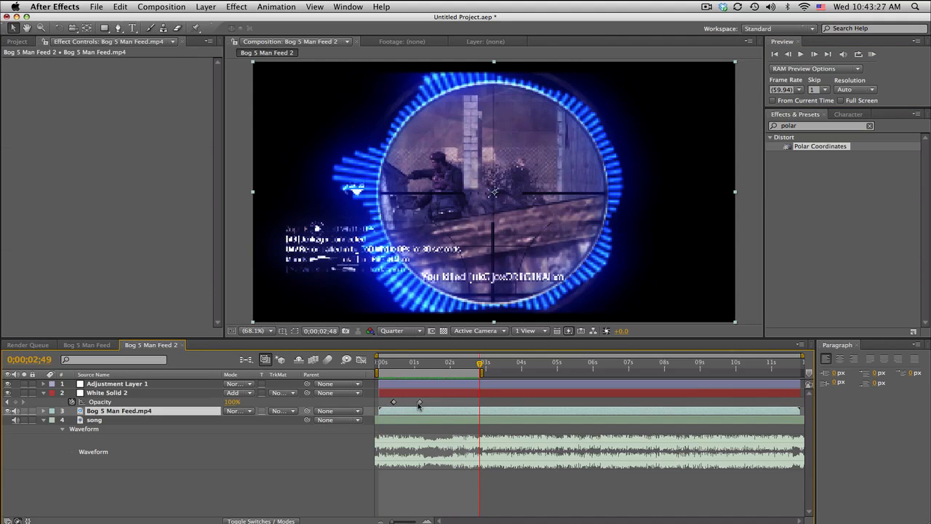
click(403, 361)
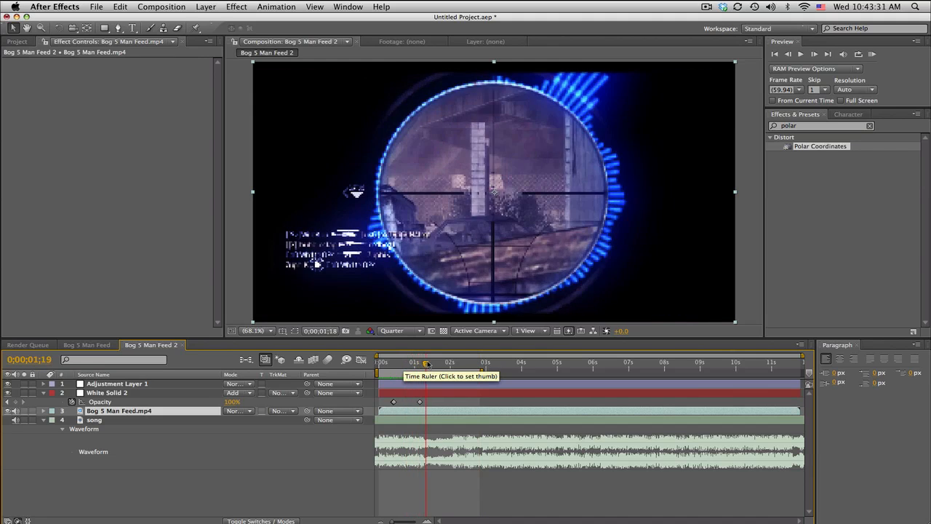
click(438, 361)
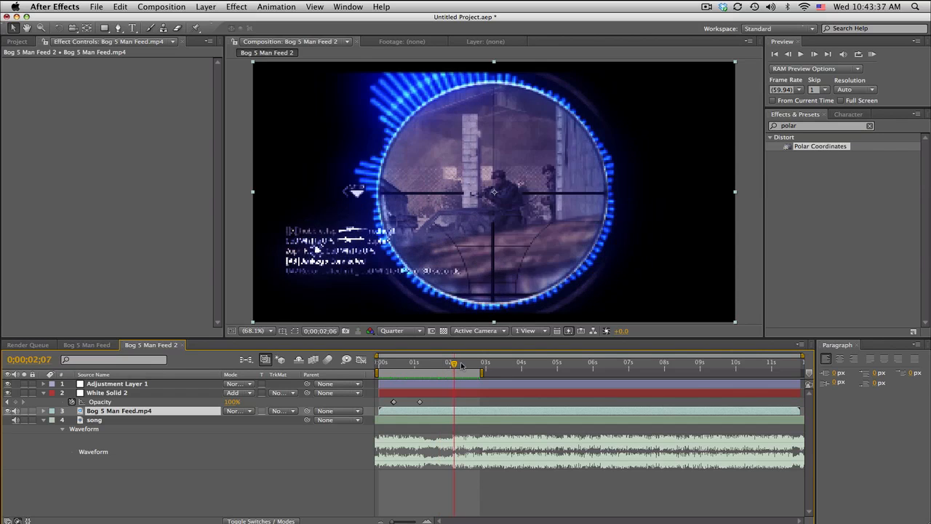
click(471, 361)
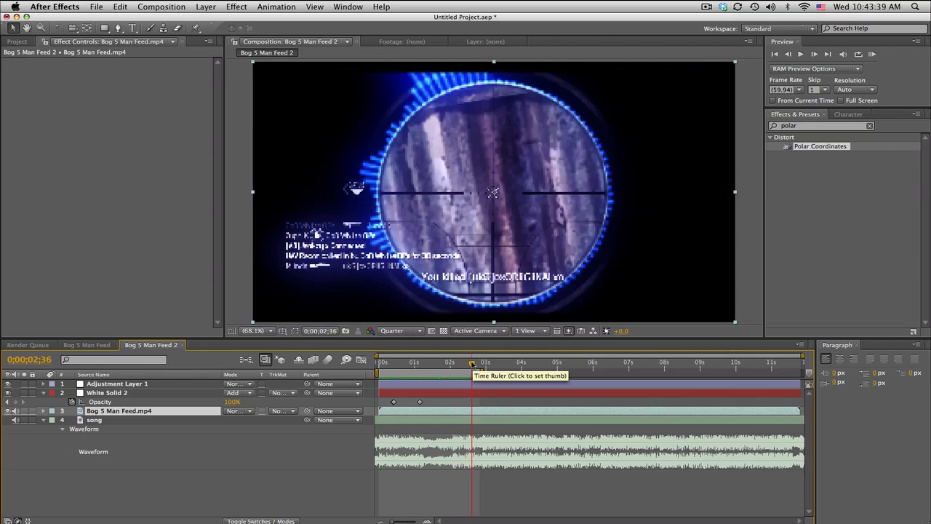
click(507, 361)
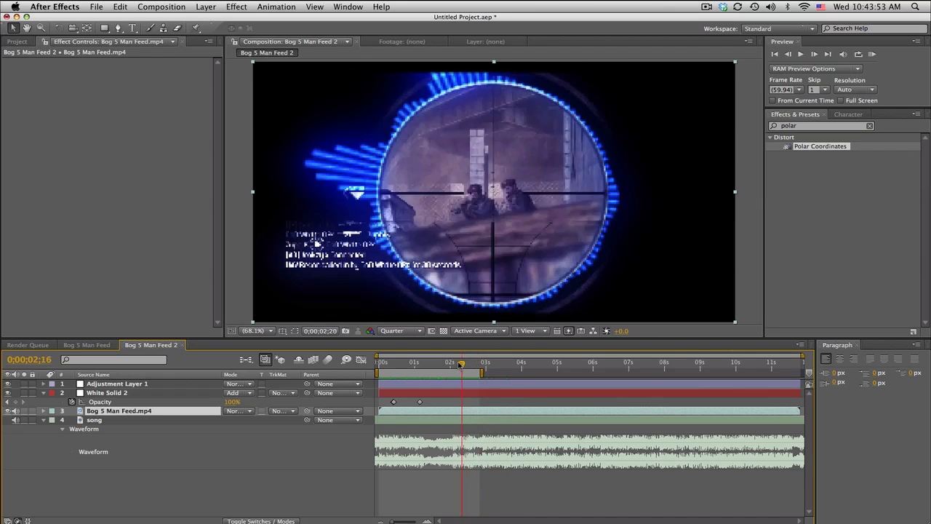
click(551, 361)
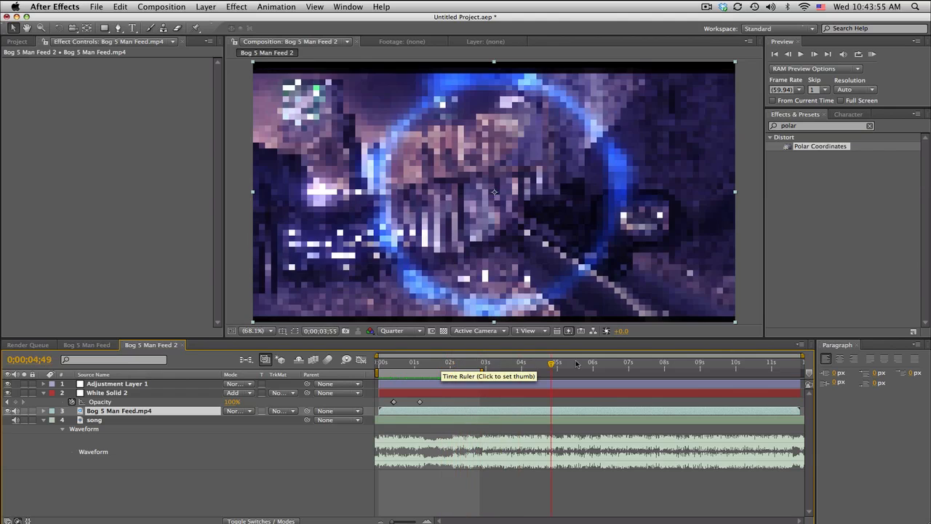
click(574, 362)
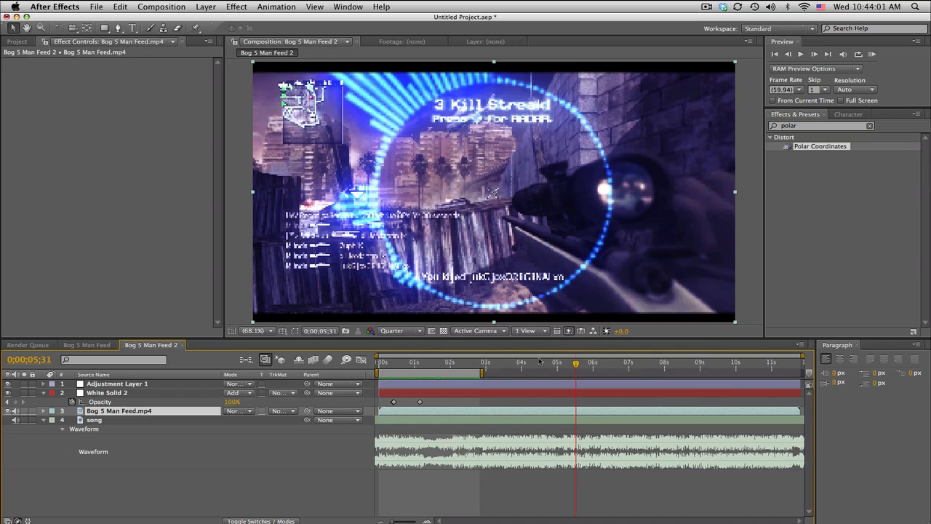
click(8, 383)
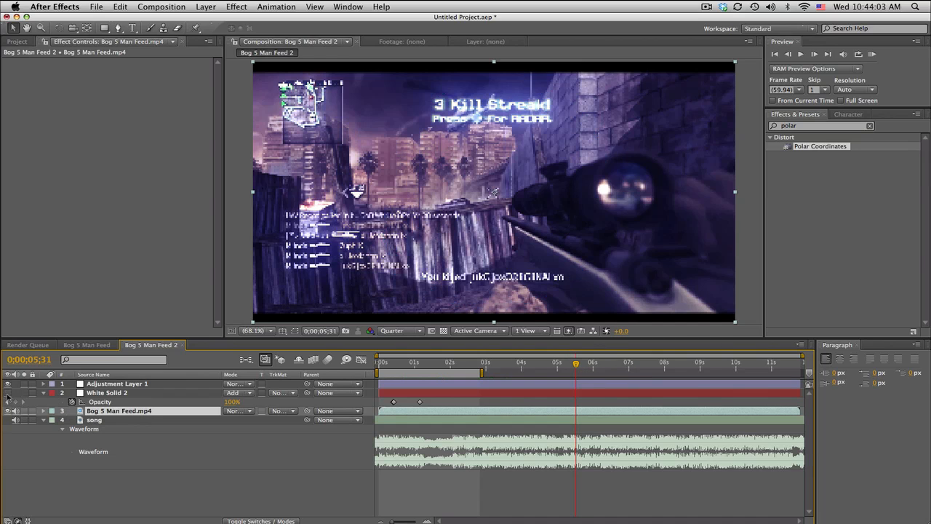